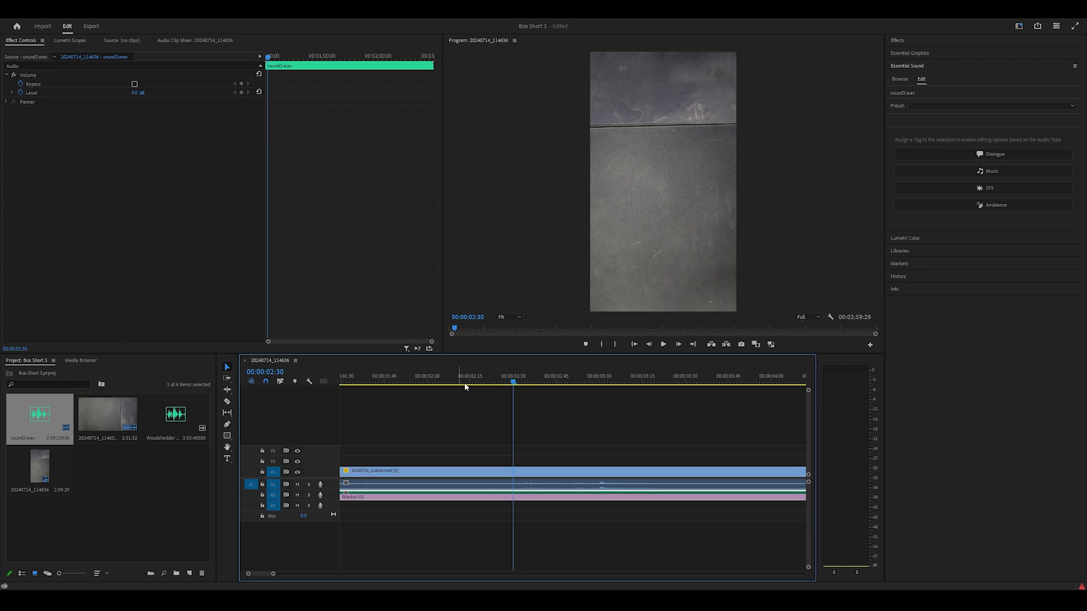
# - Remove all markers from the sequence via Clear Markers in the timeline ruler's context menu
pyautogui.rightClick(477, 387)
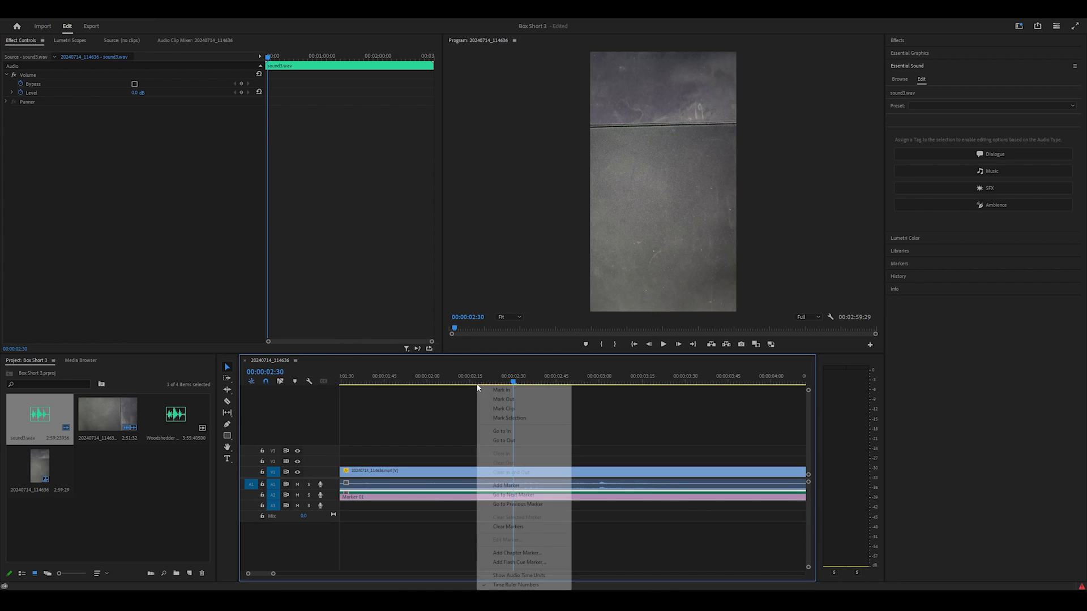
pyautogui.moveTo(509, 526)
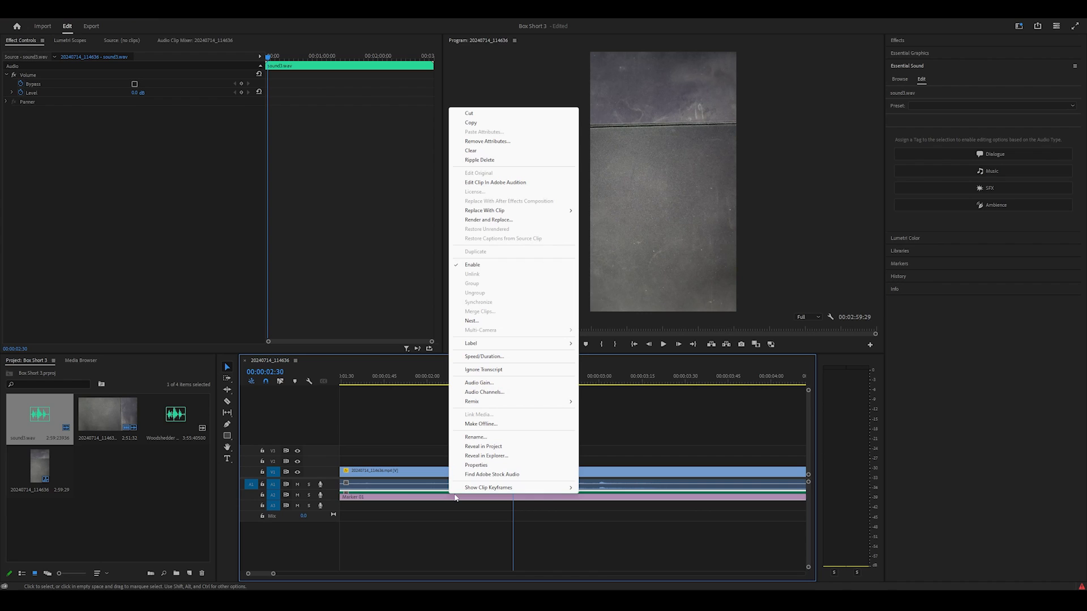
pyautogui.click(428, 498)
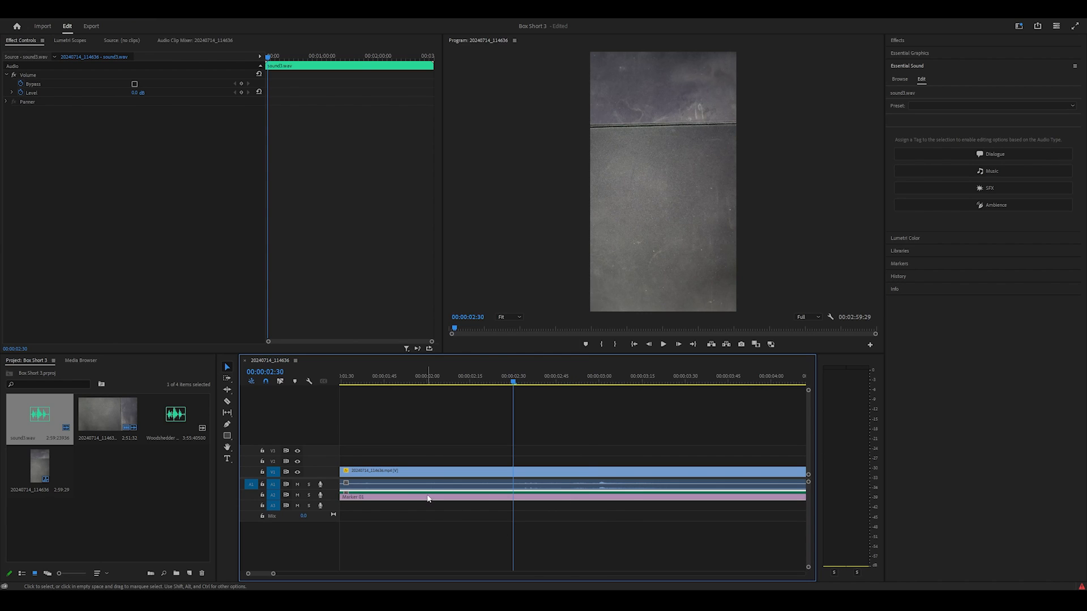
pyautogui.rightClick(471, 376)
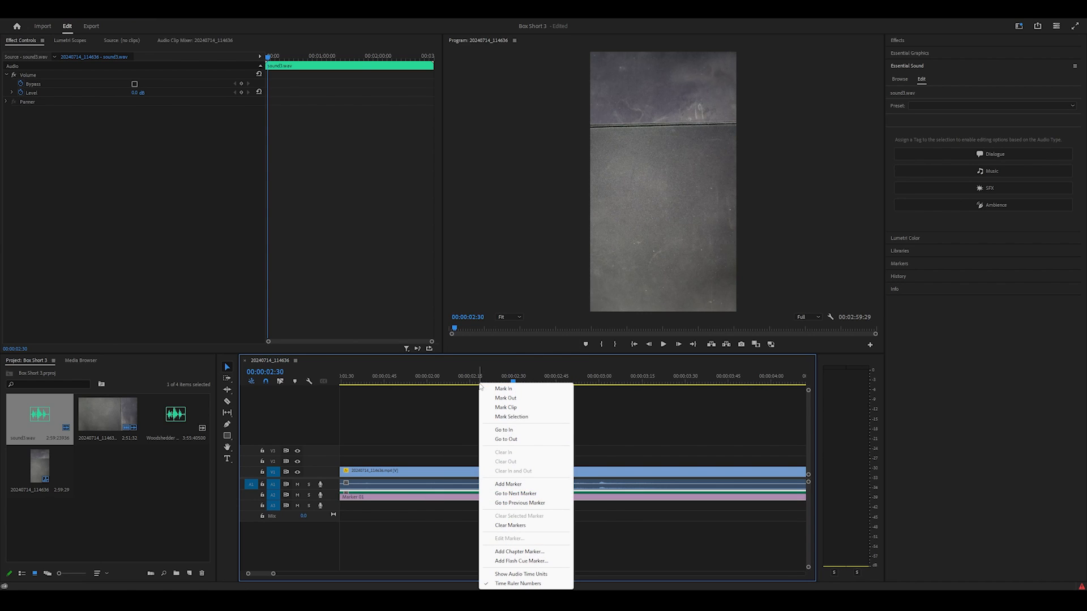
pyautogui.click(509, 524)
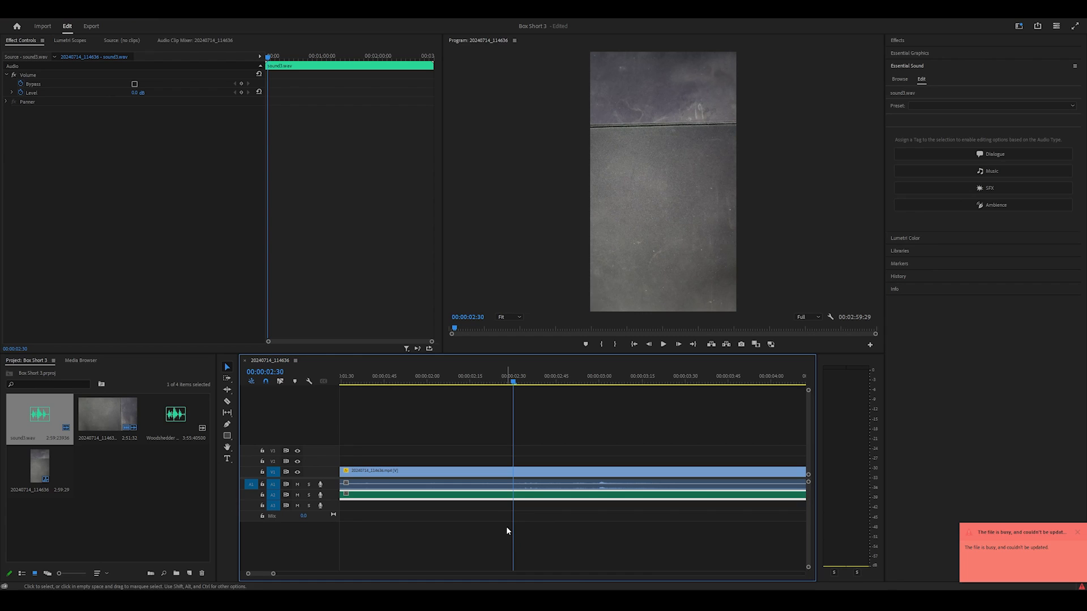